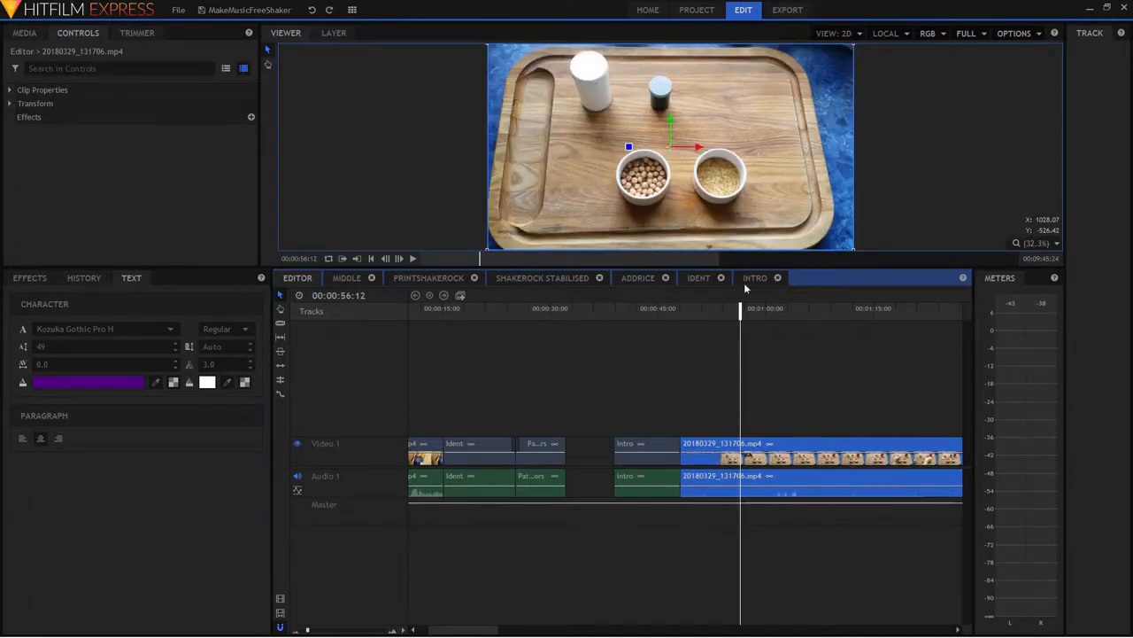
Step: Switch to the INTRO composite shot timeline with its text and video layers
{"action": "left_click", "coordinate": [755, 276]}
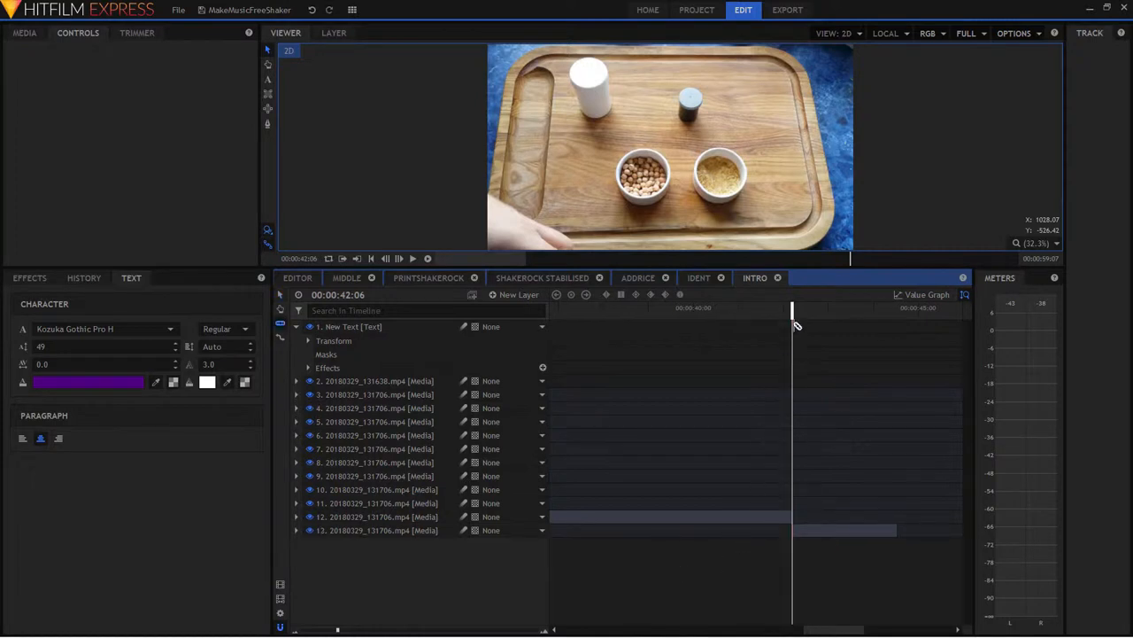
{"action": "mouse_move", "coordinate": [743, 571]}
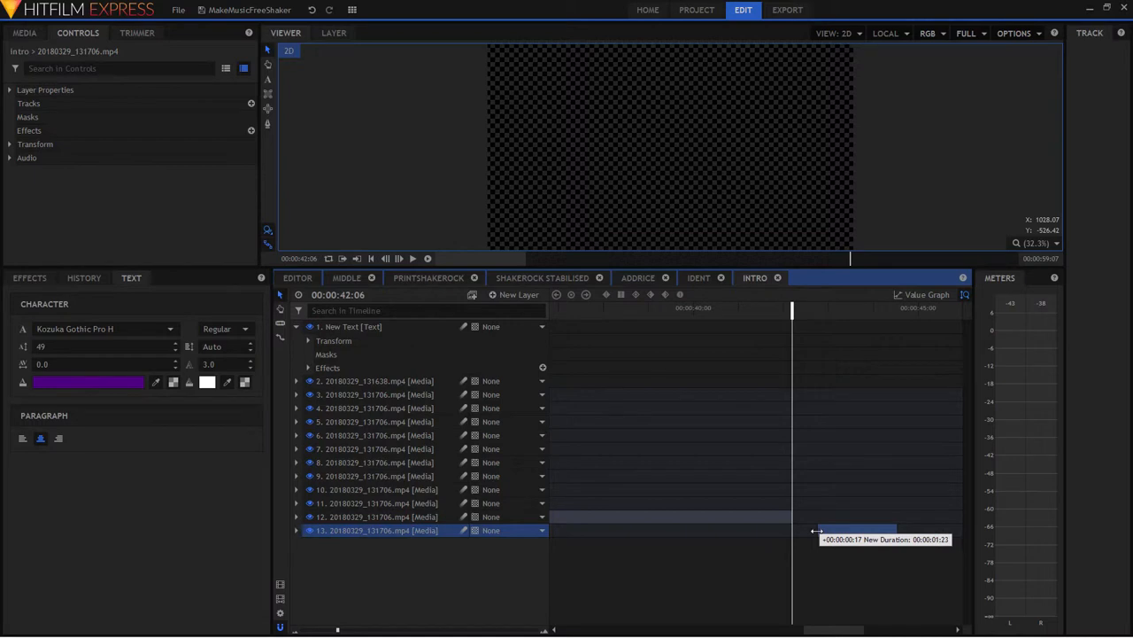
Step: Drag the right edge of layer 13's bar to trim its out point
{"action": "left_click_drag", "start_coordinate": [791, 530], "coordinate": [894, 529]}
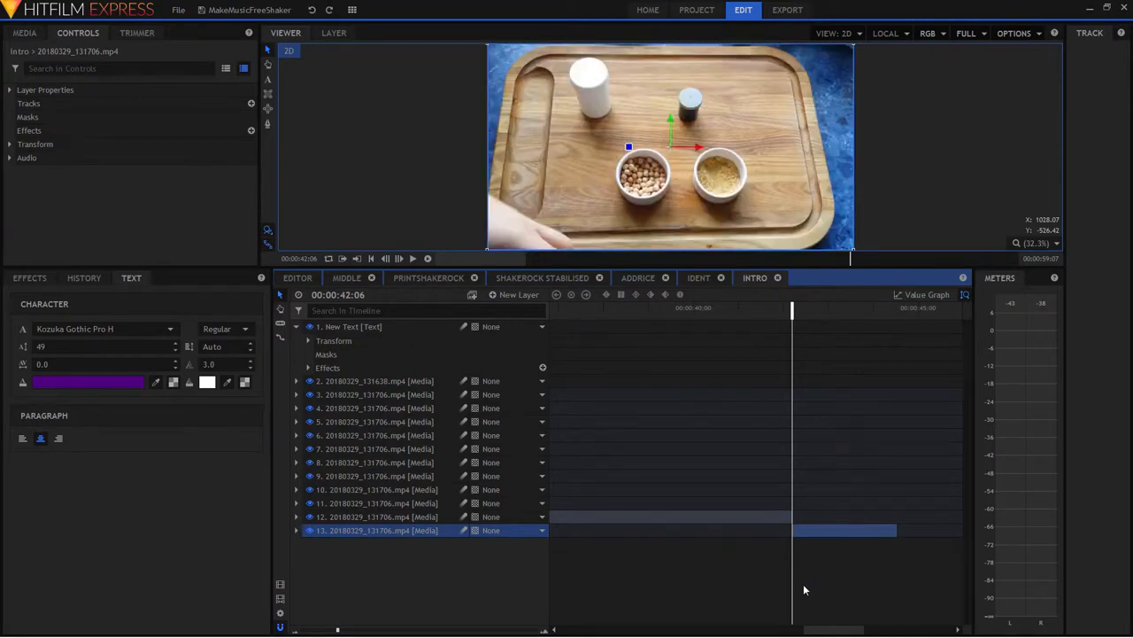
{"action": "mouse_move", "coordinate": [836, 547]}
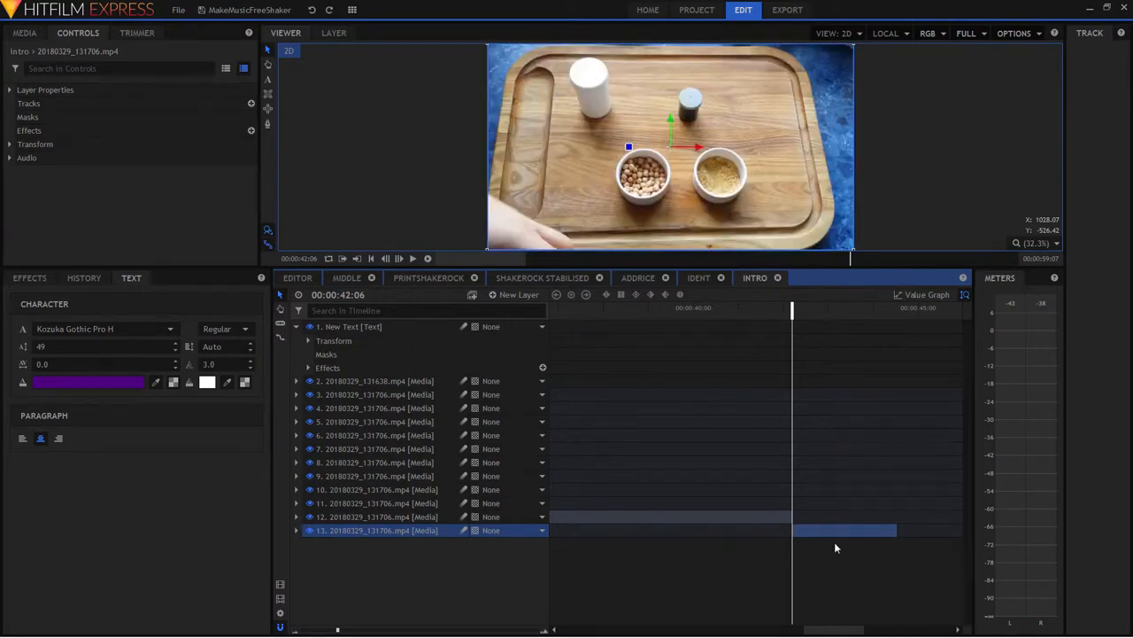